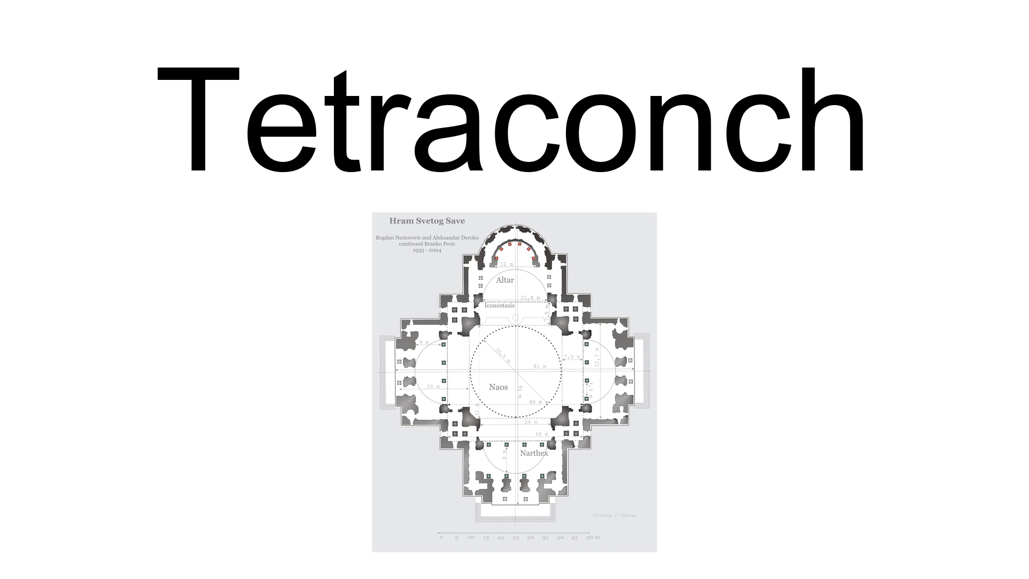
key("right")
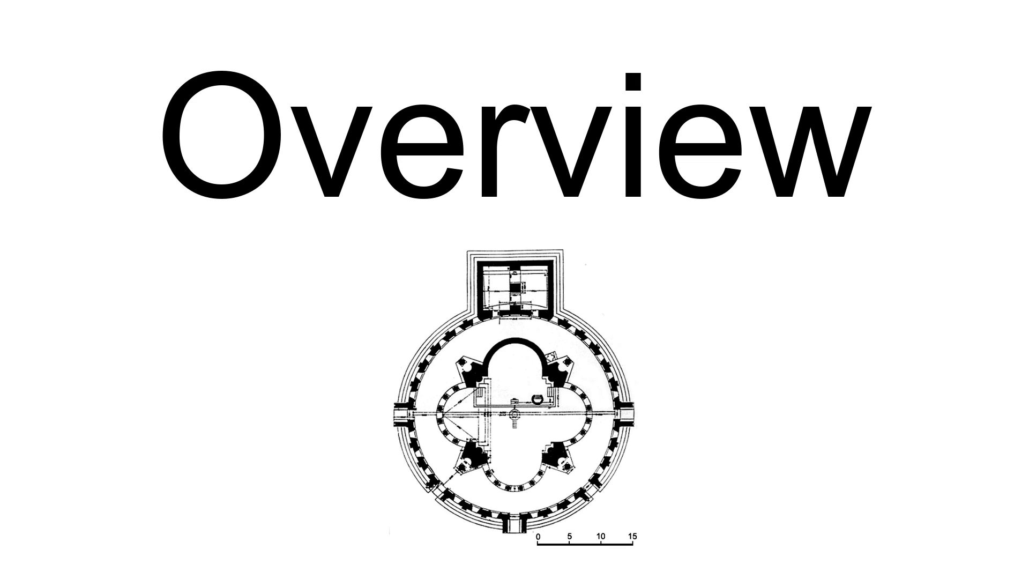
key("right")
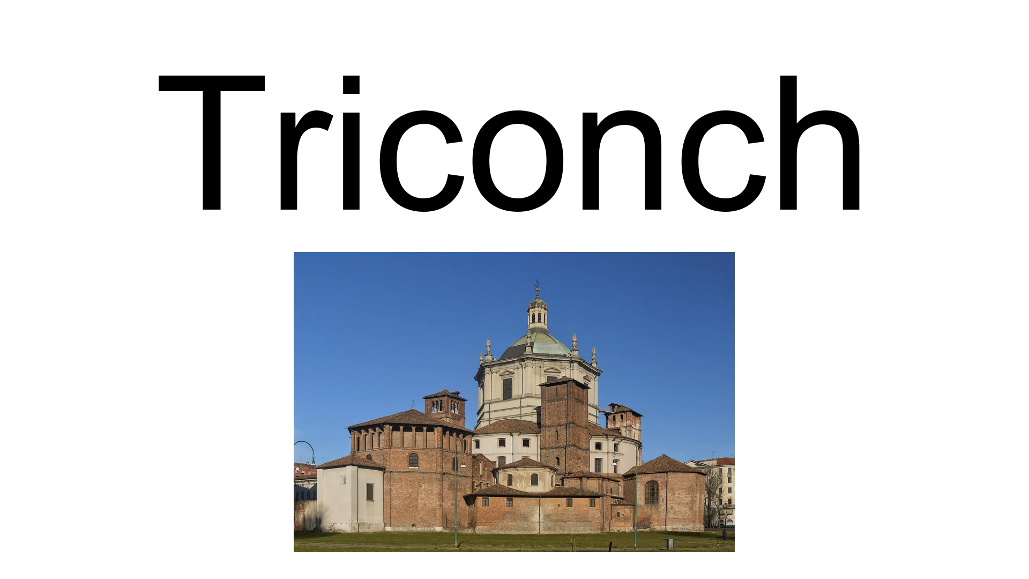